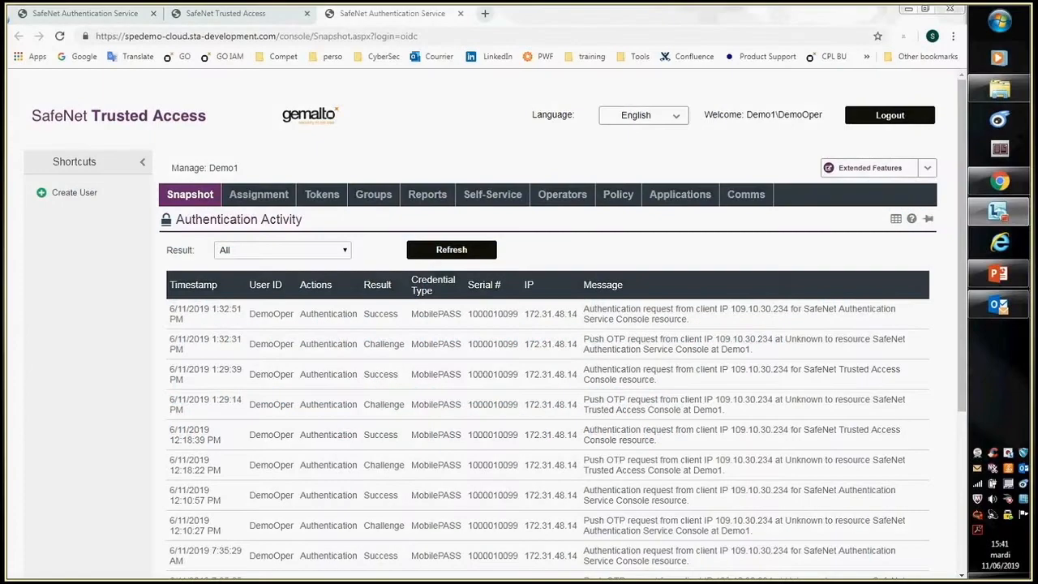
pyautogui.moveTo(769, 65)
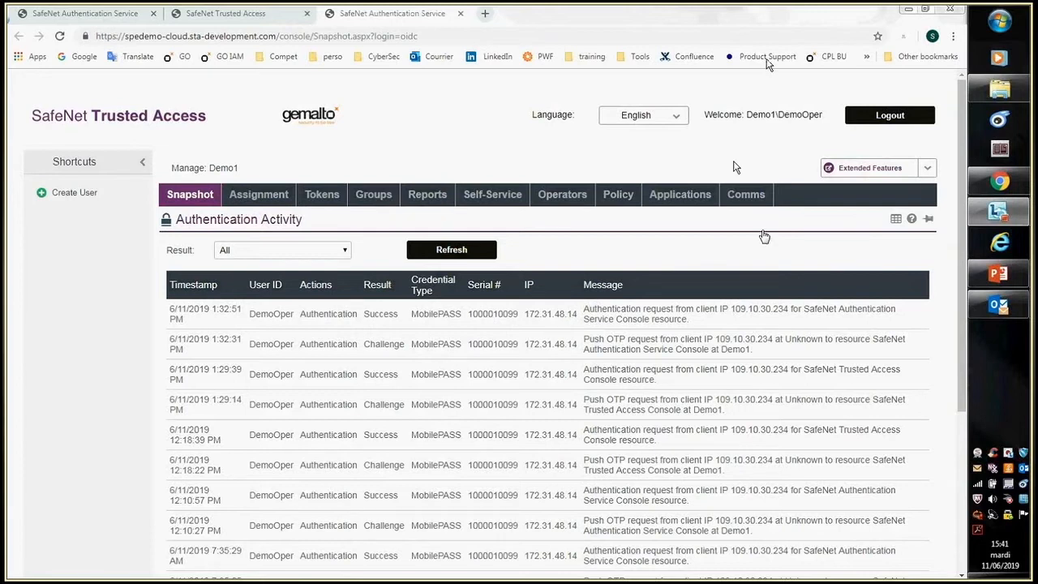
pyautogui.moveTo(852, 223)
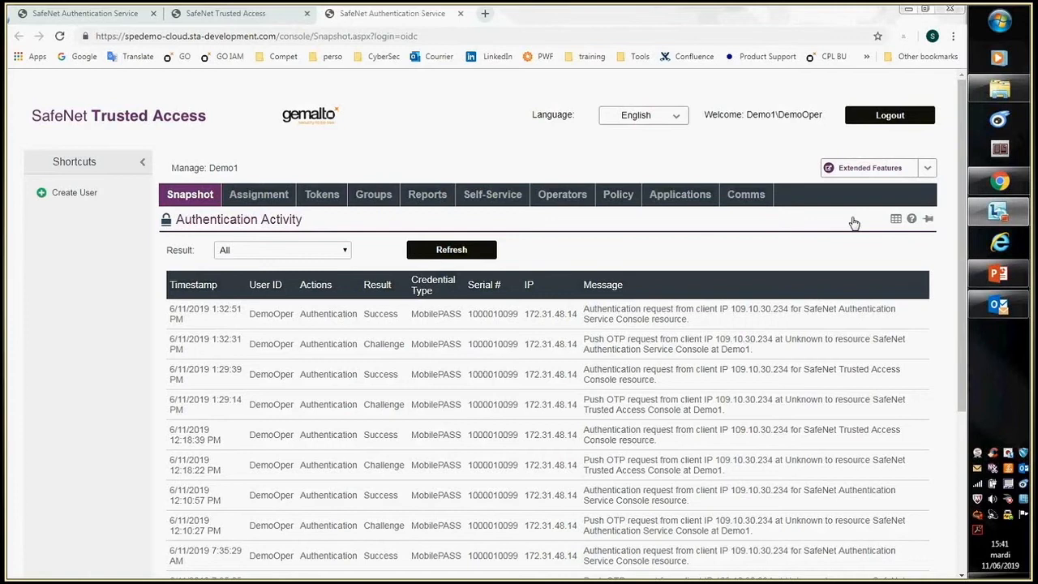
# - Choose Applications from the Extended Features dropdown
pyautogui.click(927, 168)
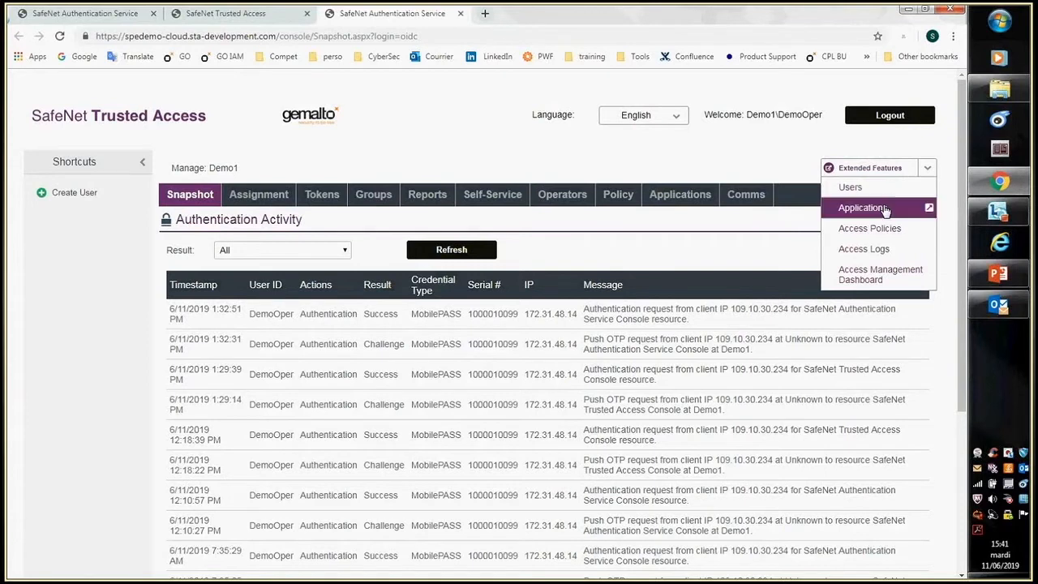
pyautogui.moveTo(862, 208)
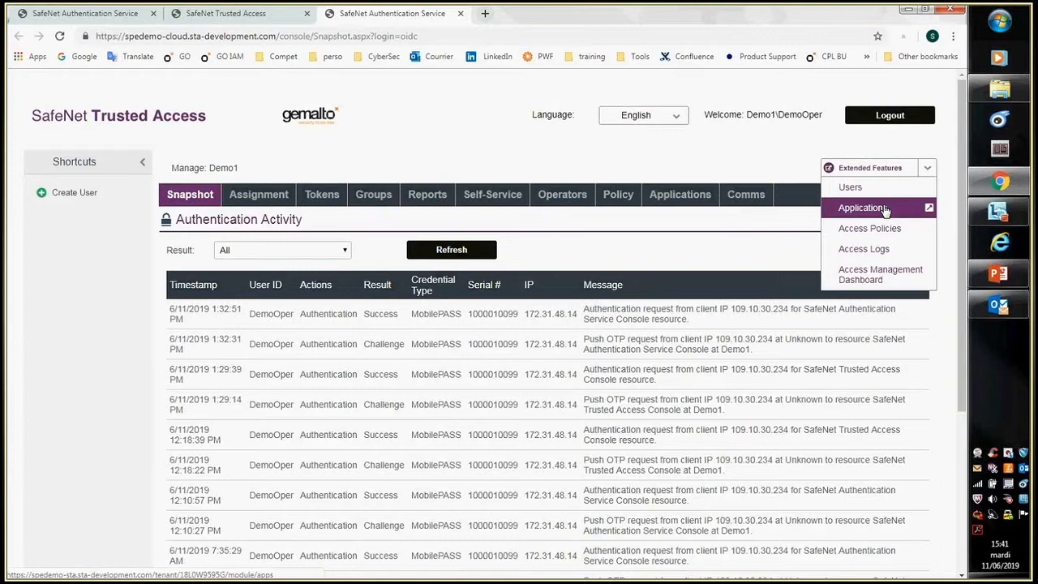
pyautogui.click(862, 207)
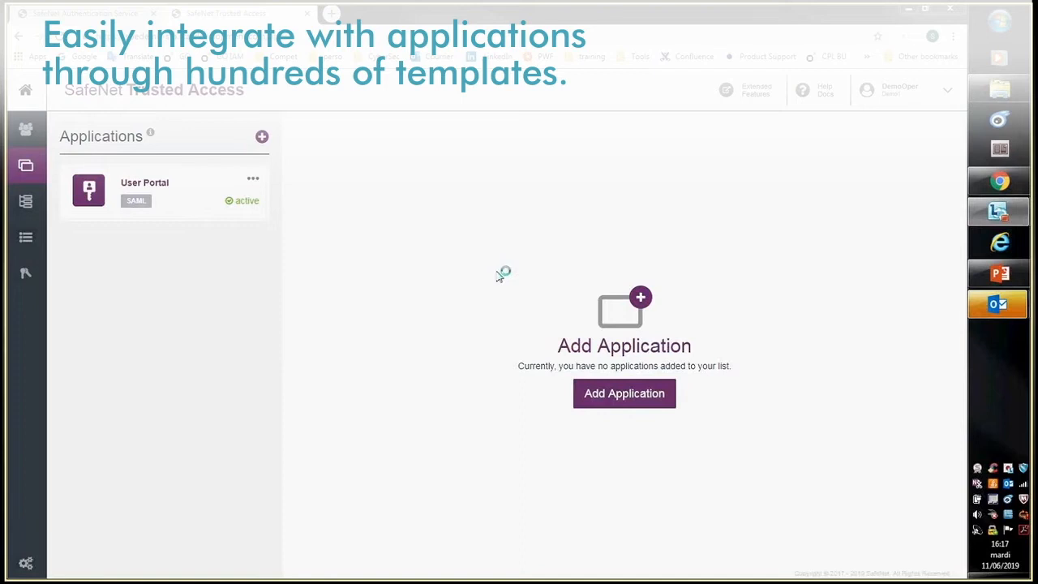
pyautogui.moveTo(624, 393)
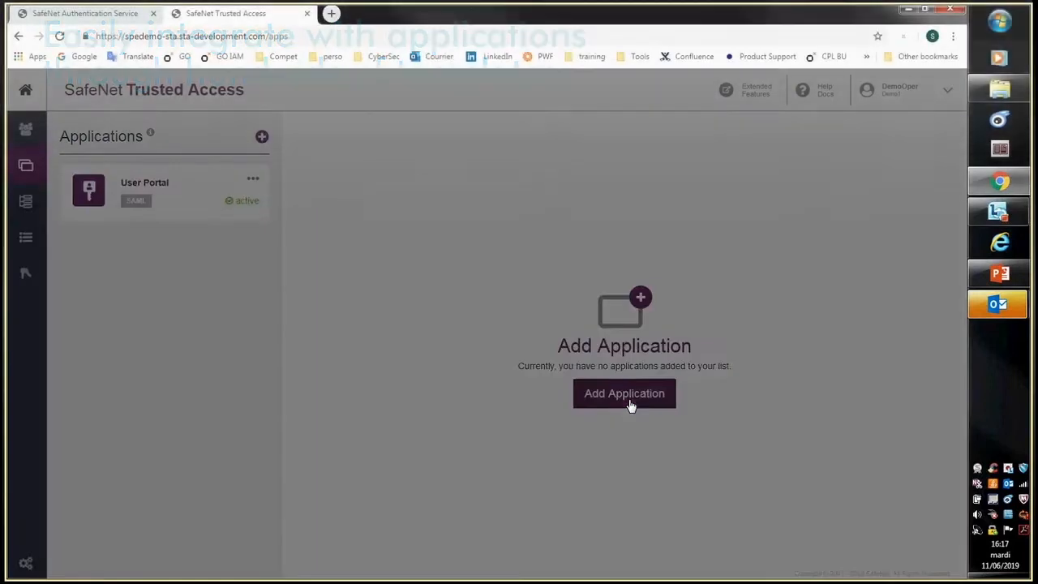
# - Start a new application, search 'Sa', and select the Salesforce template
pyautogui.click(624, 393)
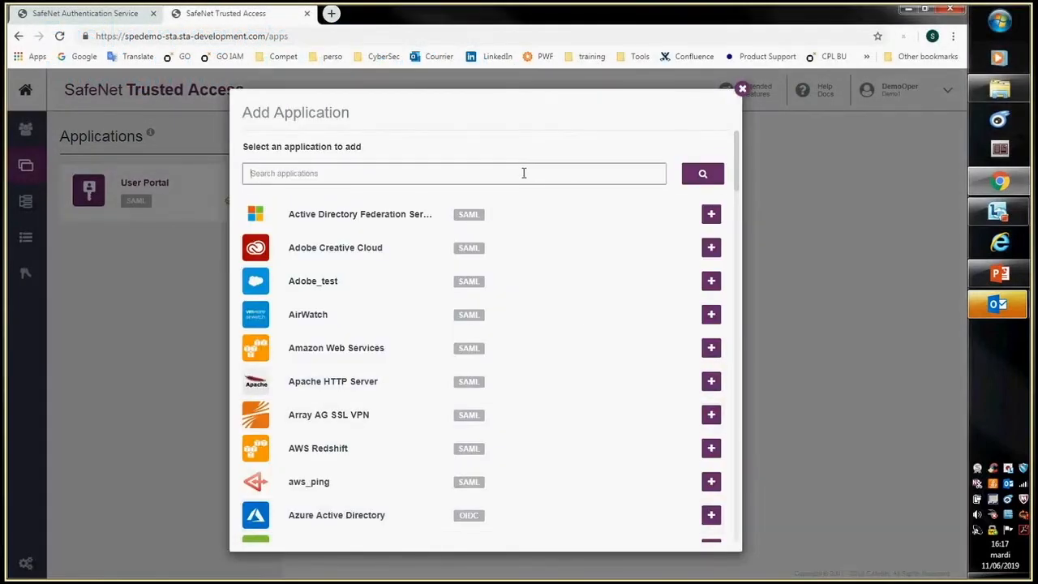
pyautogui.write('Salesforce')
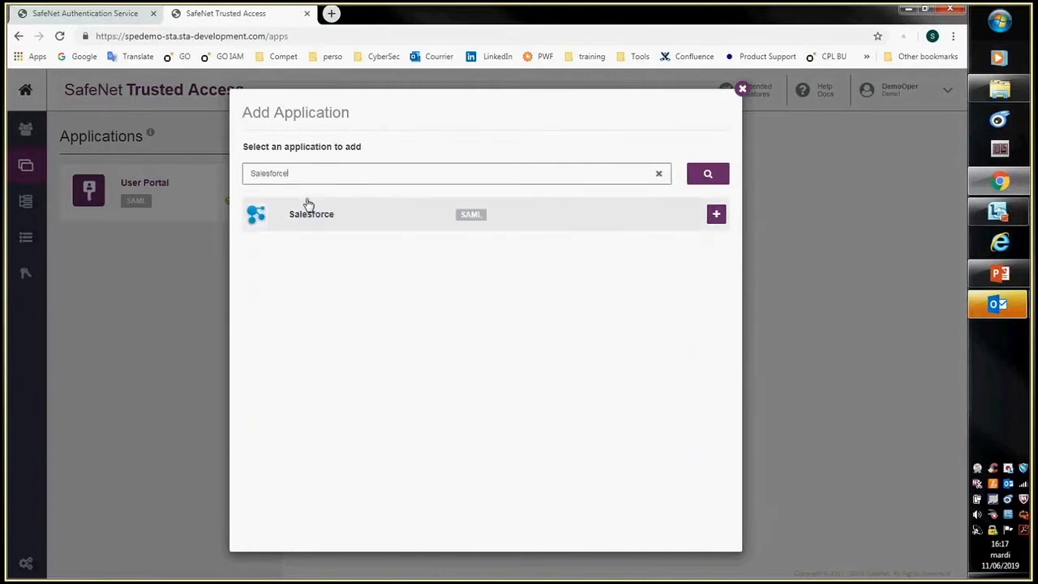
pyautogui.moveTo(717, 214)
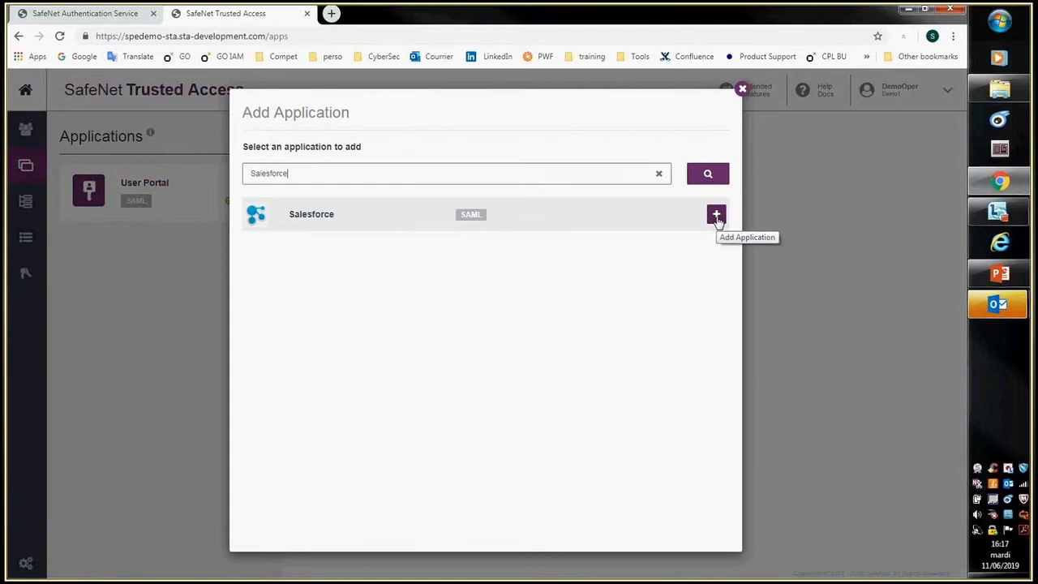
pyautogui.click(716, 214)
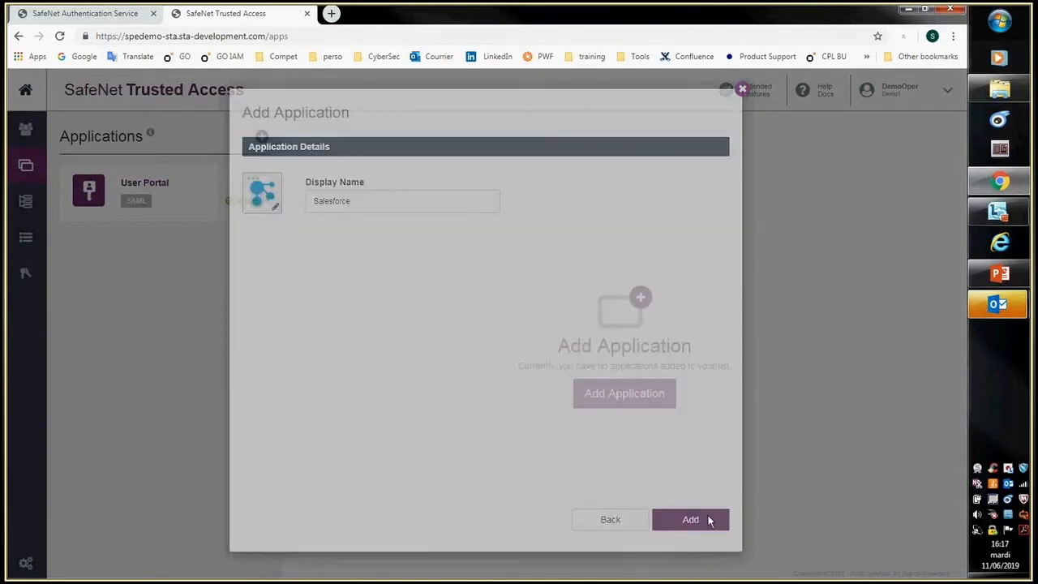
# - Add the Salesforce application, then go to the Policies page
pyautogui.click(691, 519)
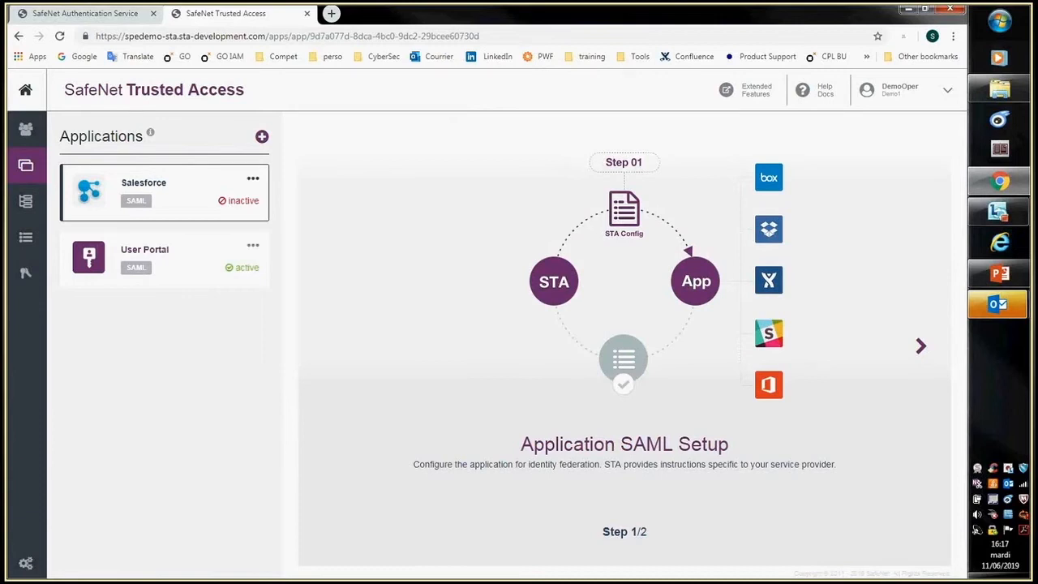
pyautogui.click(26, 201)
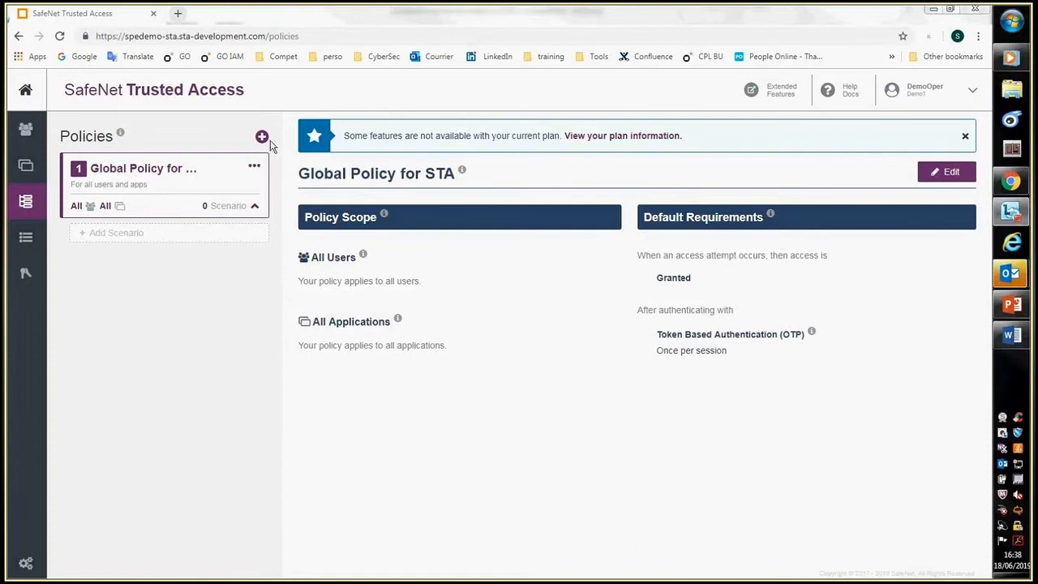
# - Create and save a policy named 'Operators' for the OPERATORS user group
pyautogui.click(262, 136)
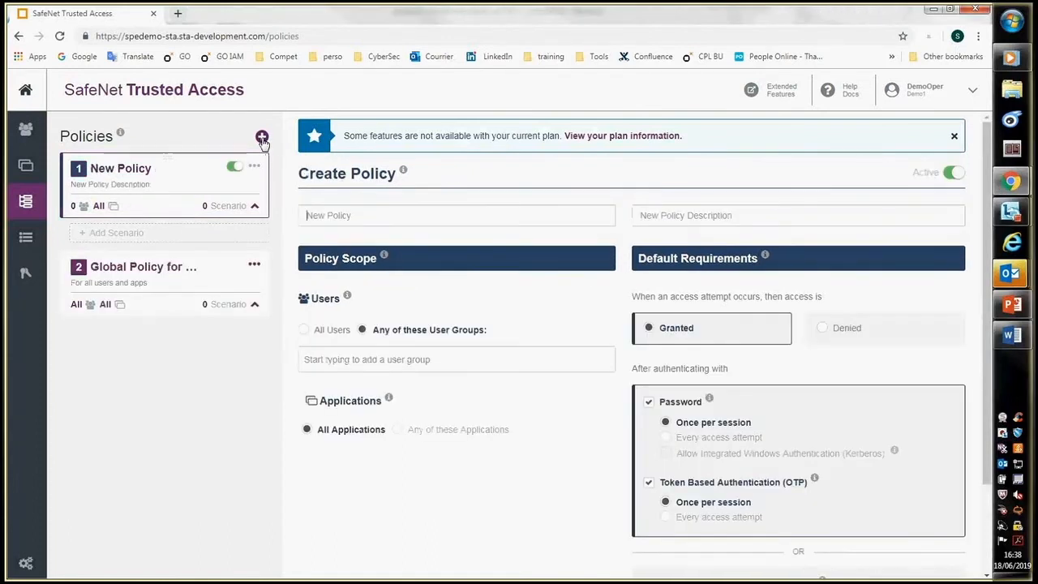
pyautogui.write('Operators')
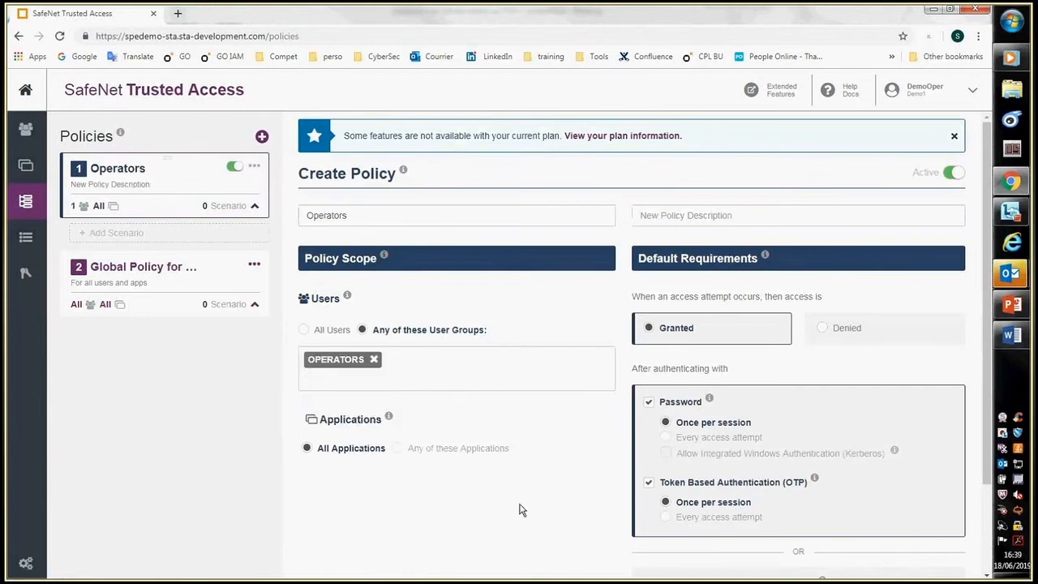
pyautogui.scroll(-3)
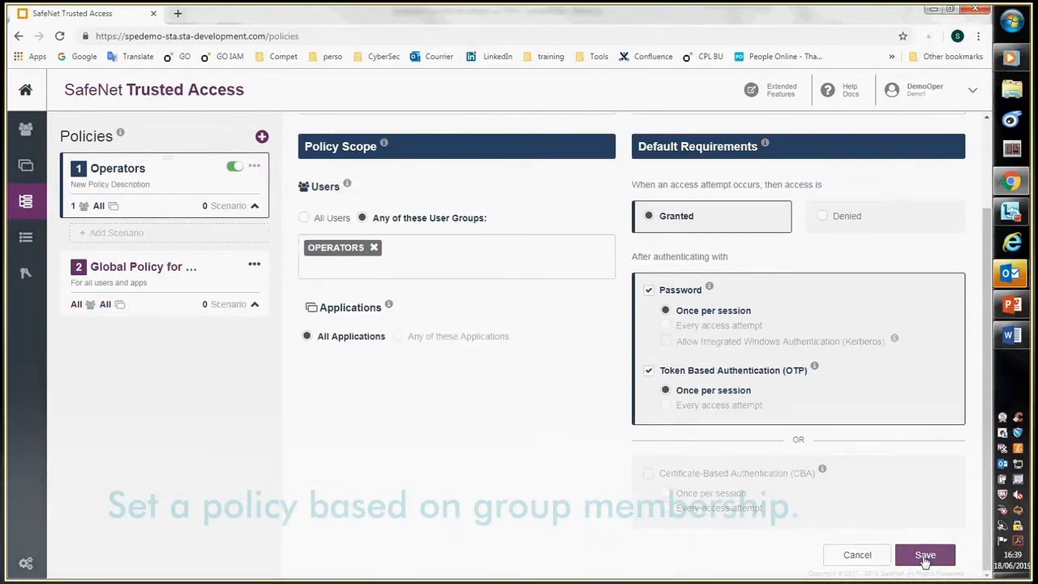
pyautogui.click(925, 555)
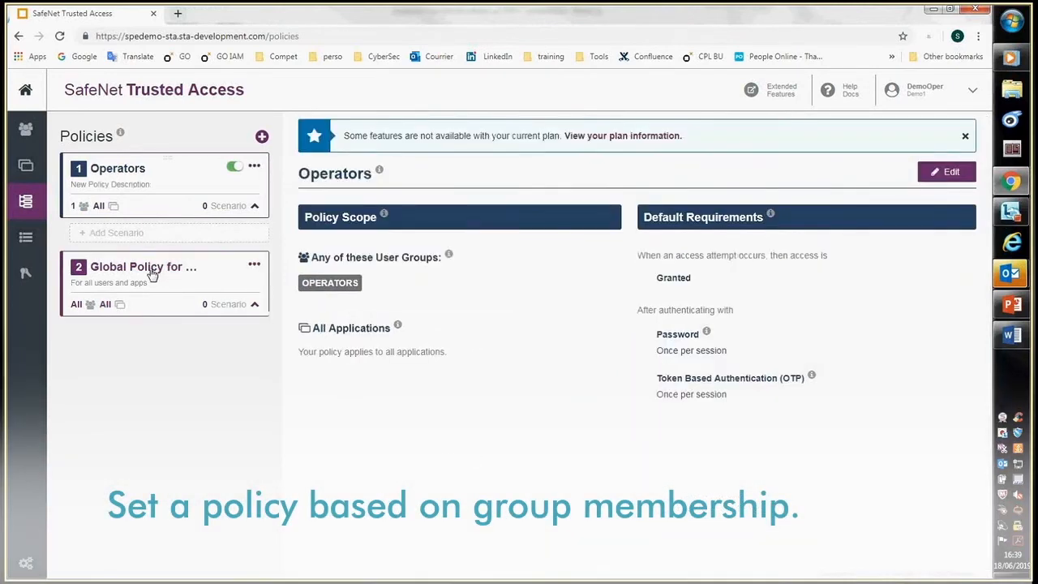
# - Add an 'outside network' scenario to Global Policy for STA and toggle the Network condition
pyautogui.click(143, 266)
pyautogui.write('outside network')
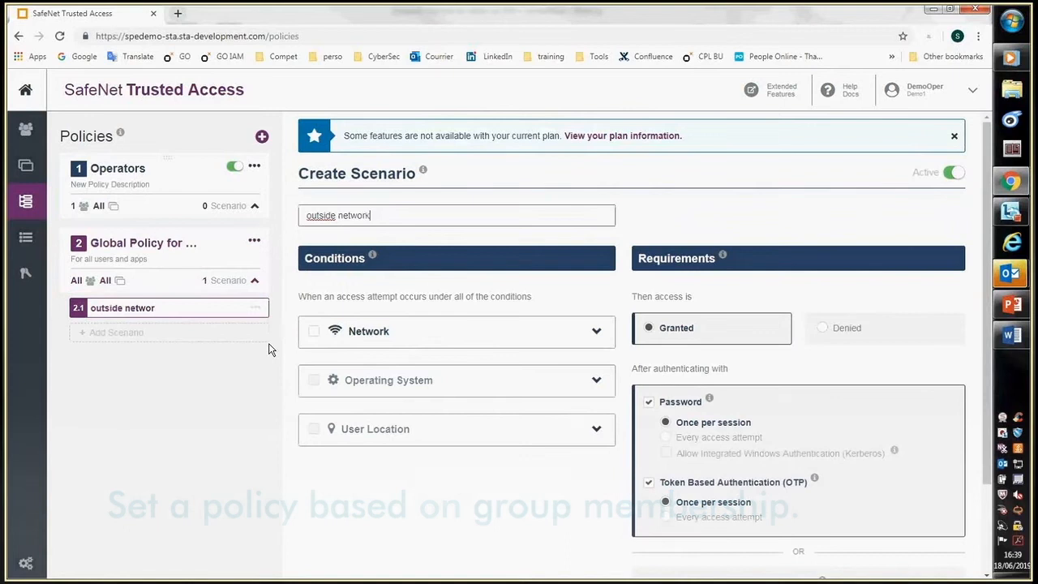
pyautogui.click(314, 331)
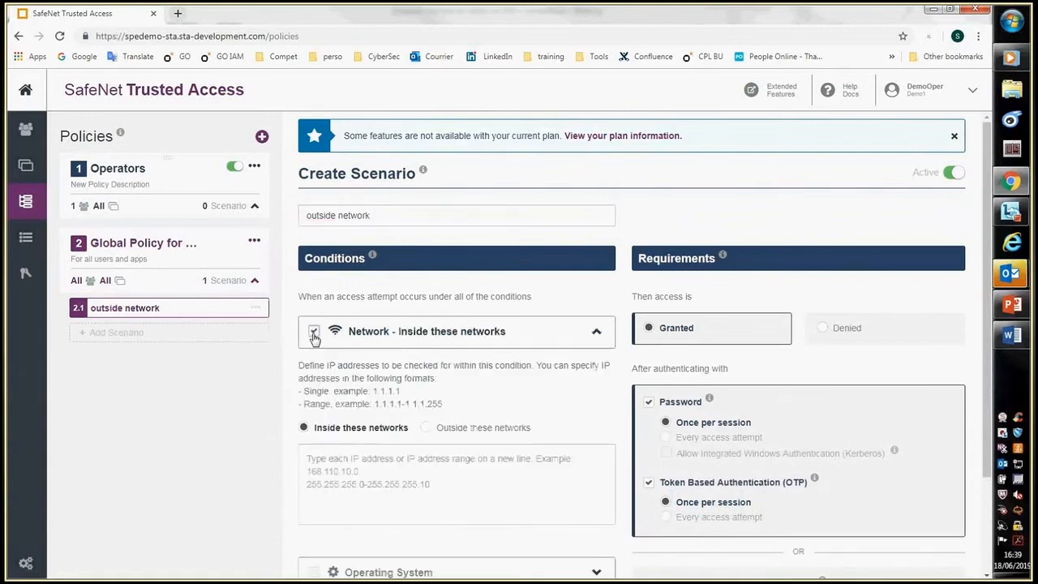
pyautogui.click(314, 331)
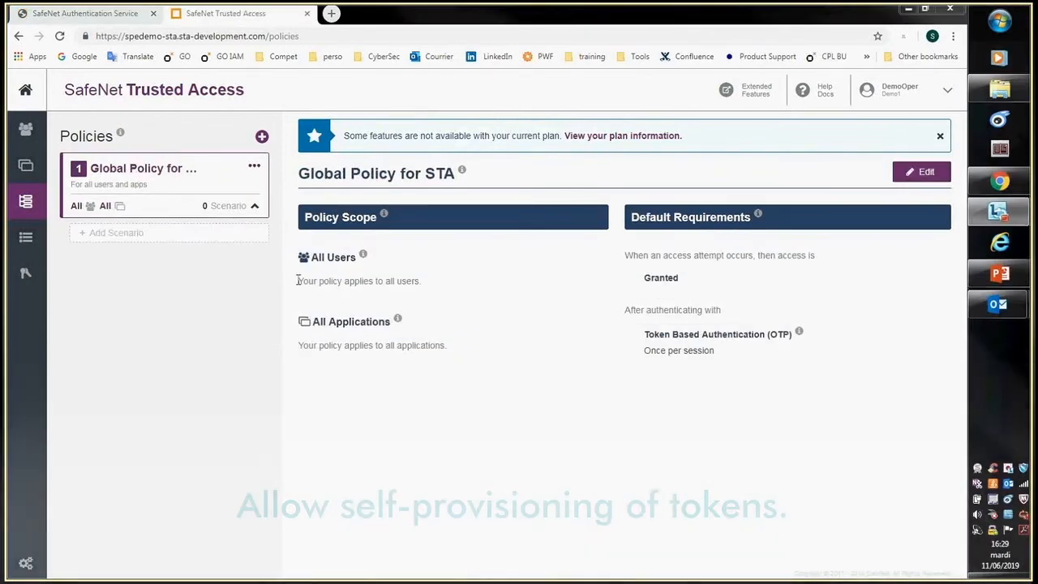
# - Open Self-Provisioning settings showing MobilePASS+ for Android, iOS and Windows10
pyautogui.click(117, 234)
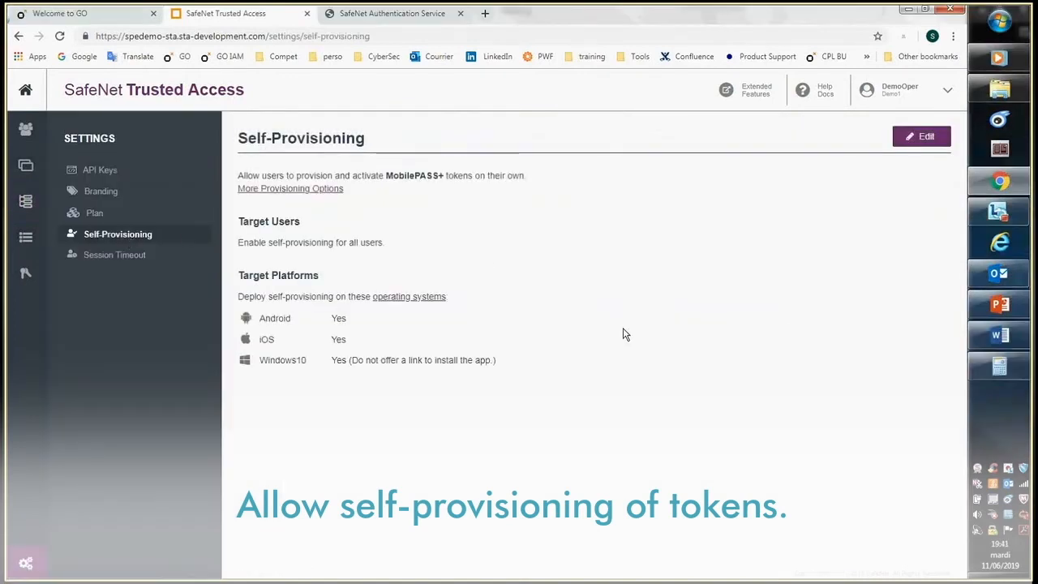
pyautogui.moveTo(693, 338)
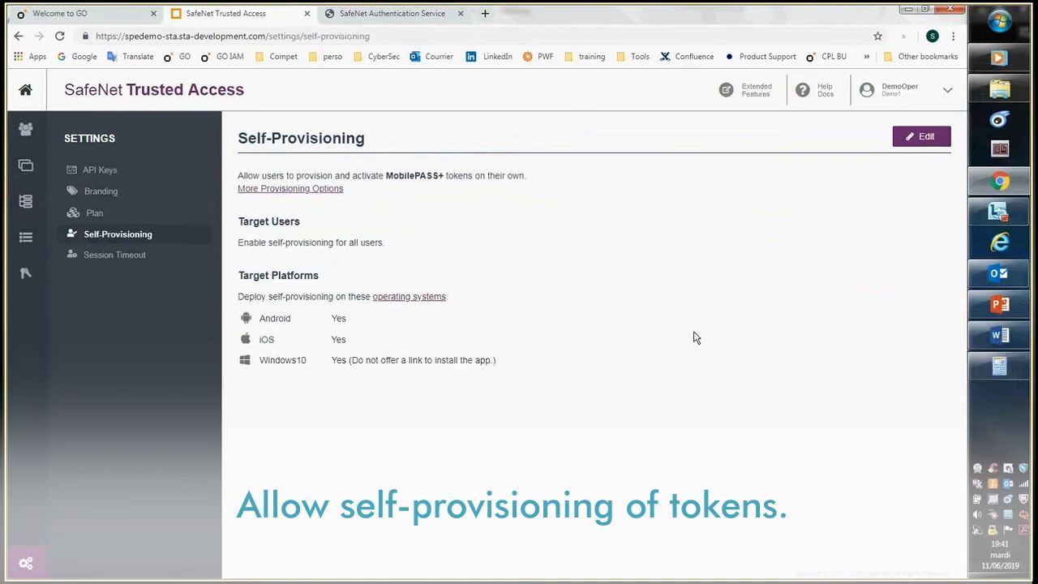